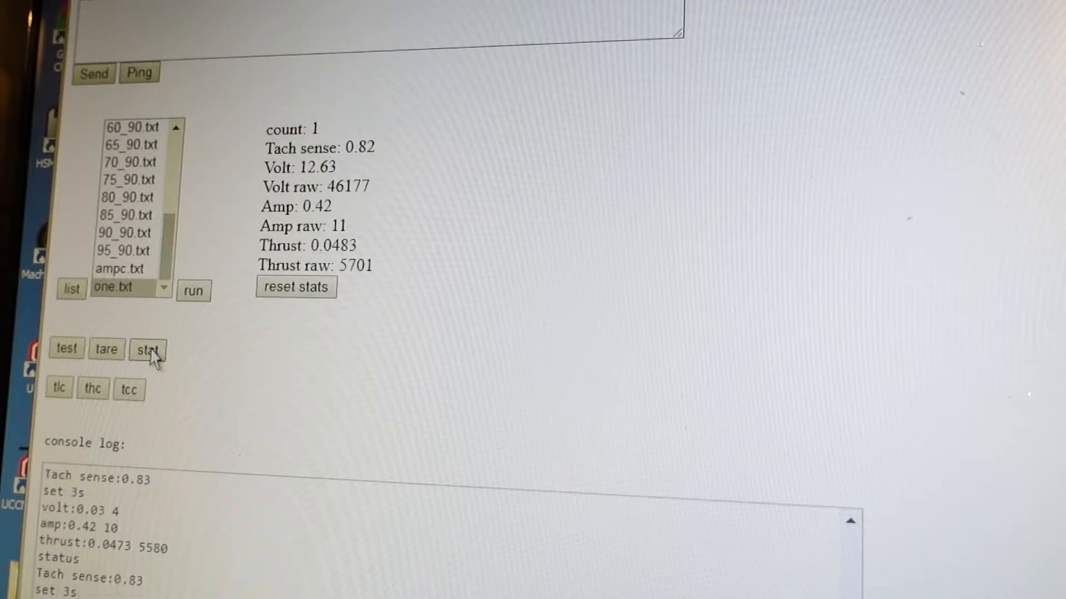
Take two more sensor readings so volts, amps and thrust average over four samples.
click(147, 349)
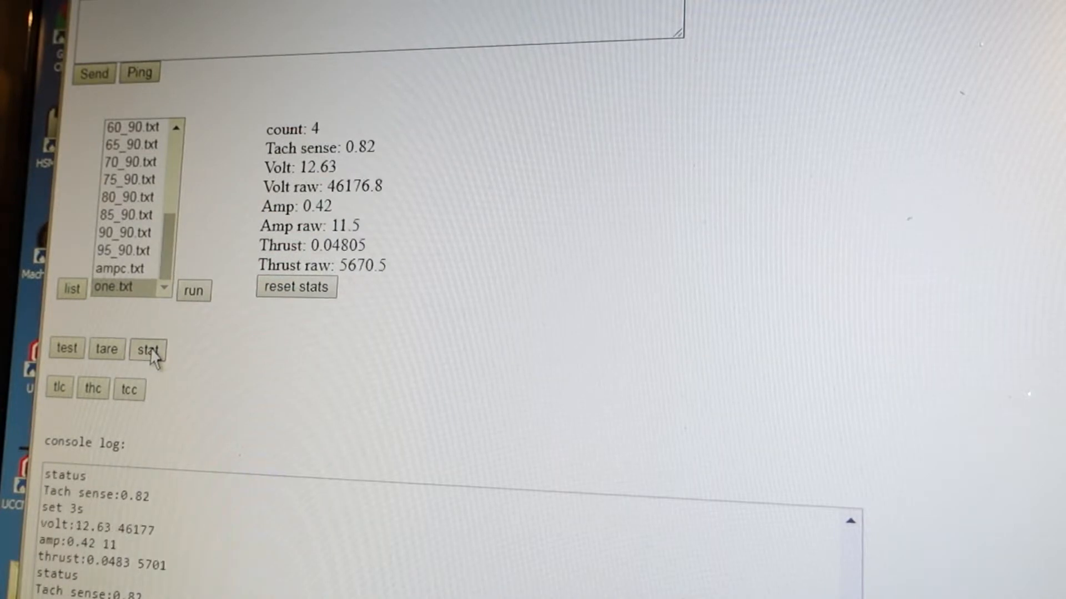
click(146, 348)
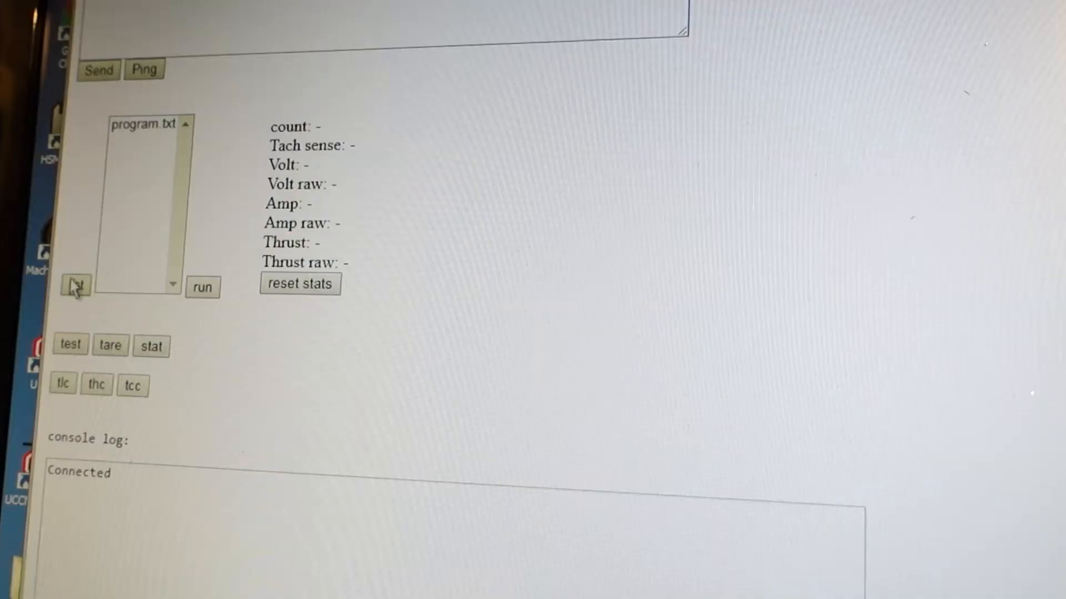
Fetch the stored test program files and select ampc.txt from the list.
click(75, 284)
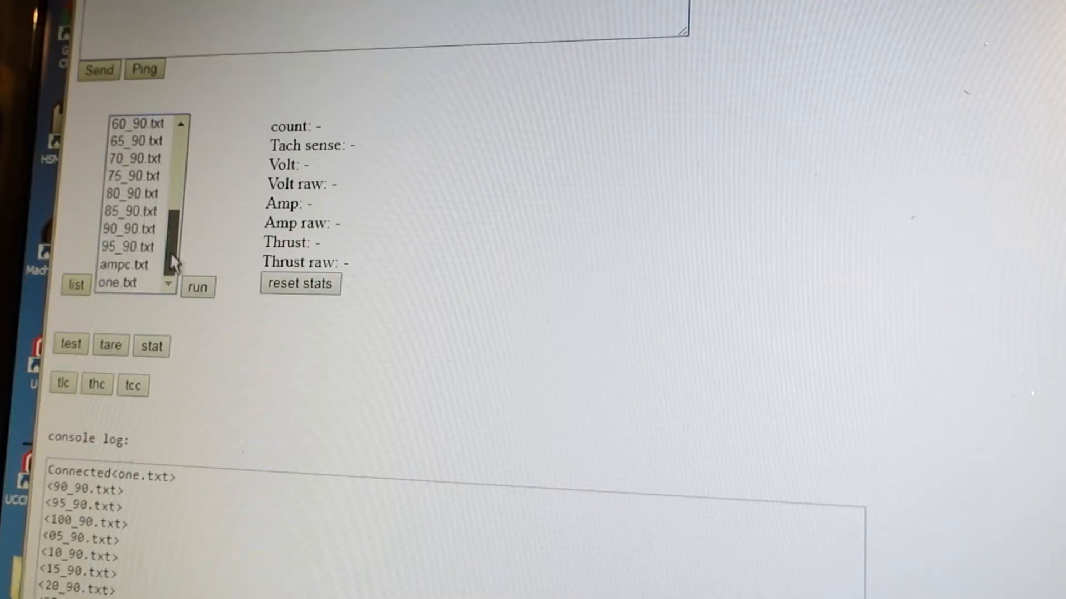
click(124, 265)
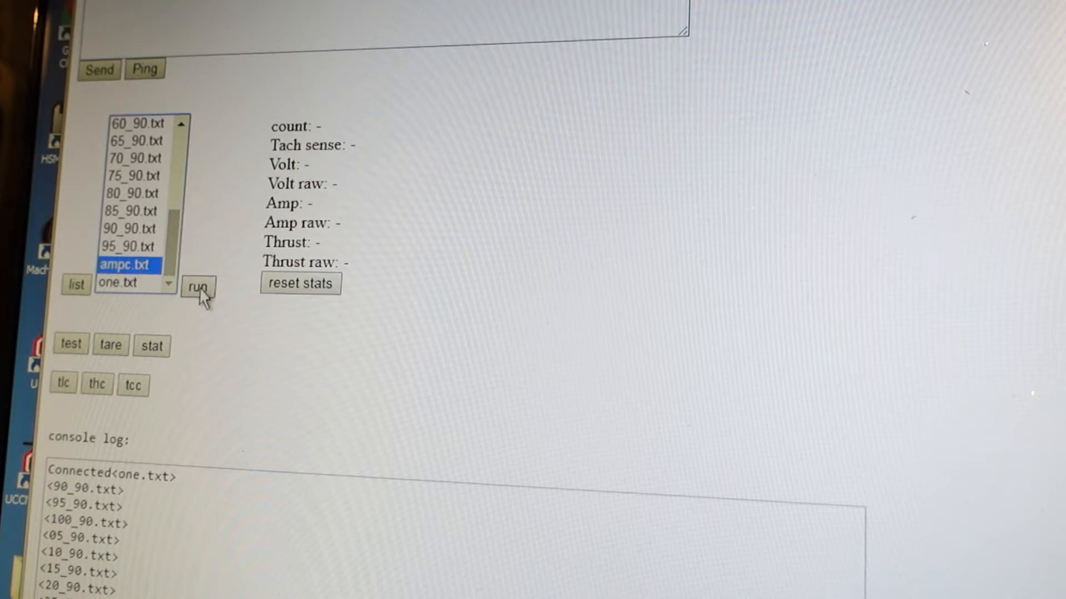